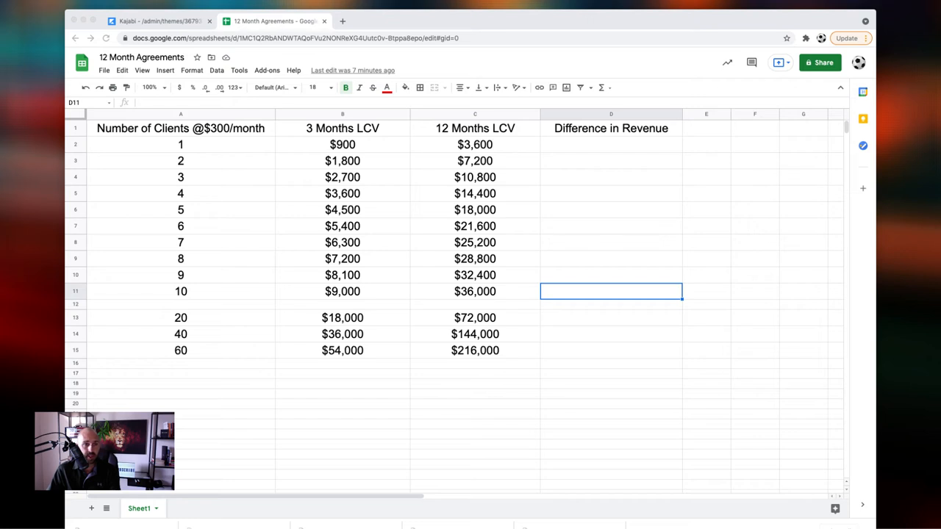
{"action": "mouse_move", "coordinate": [497, 150]}
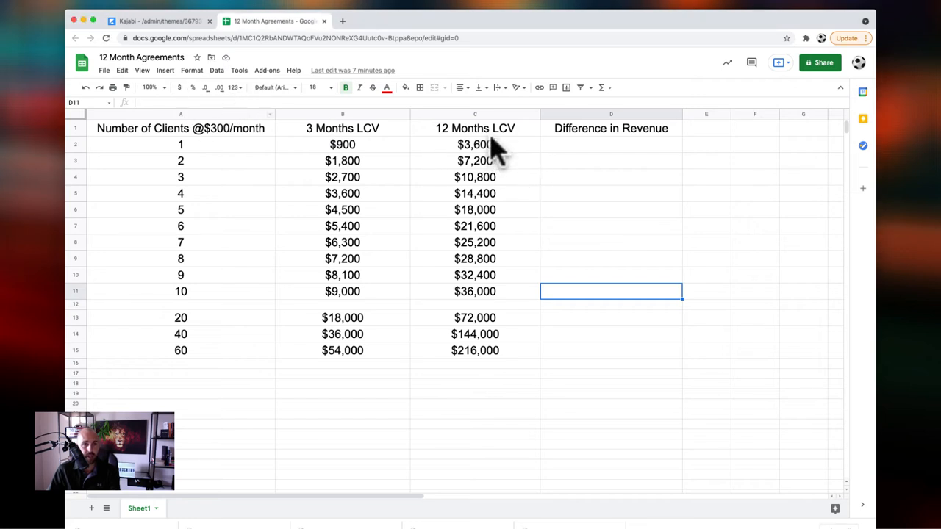
{"action": "left_click", "coordinate": [475, 128]}
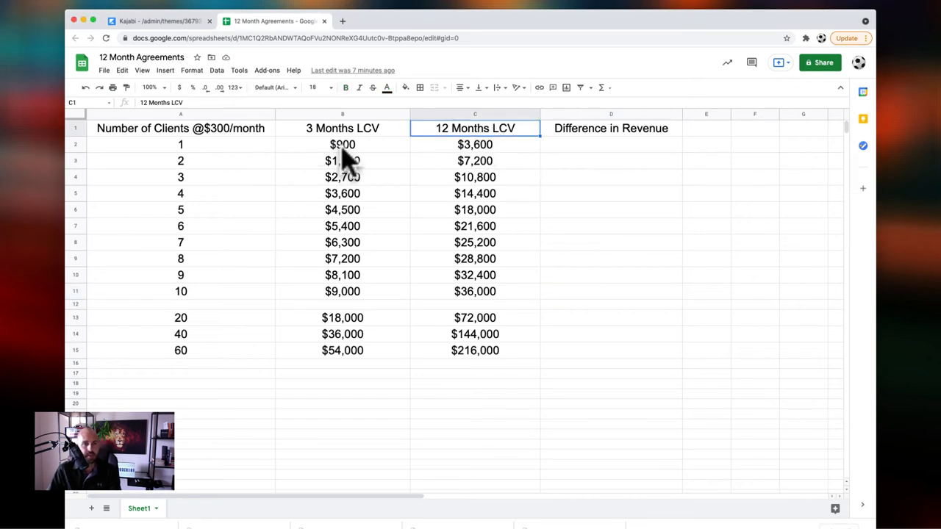
{"action": "left_click", "coordinate": [341, 144]}
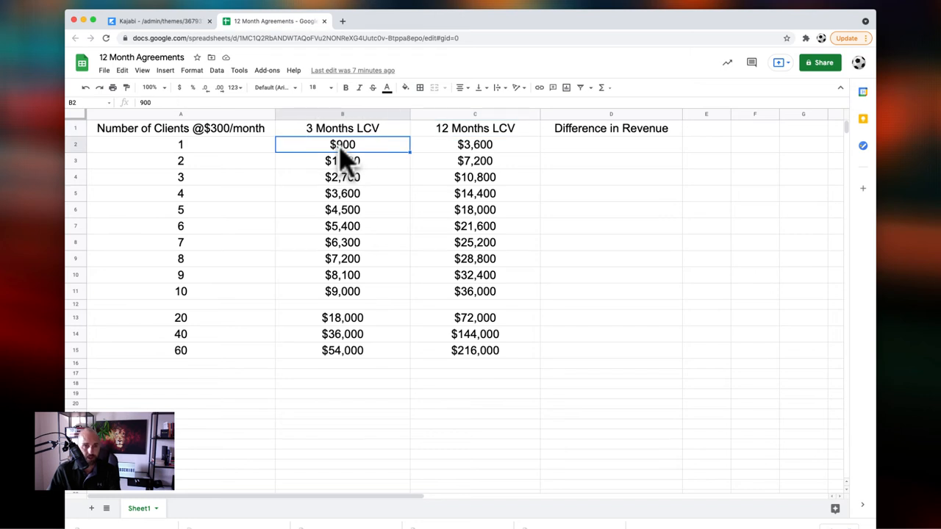
{"action": "left_click", "coordinate": [475, 144]}
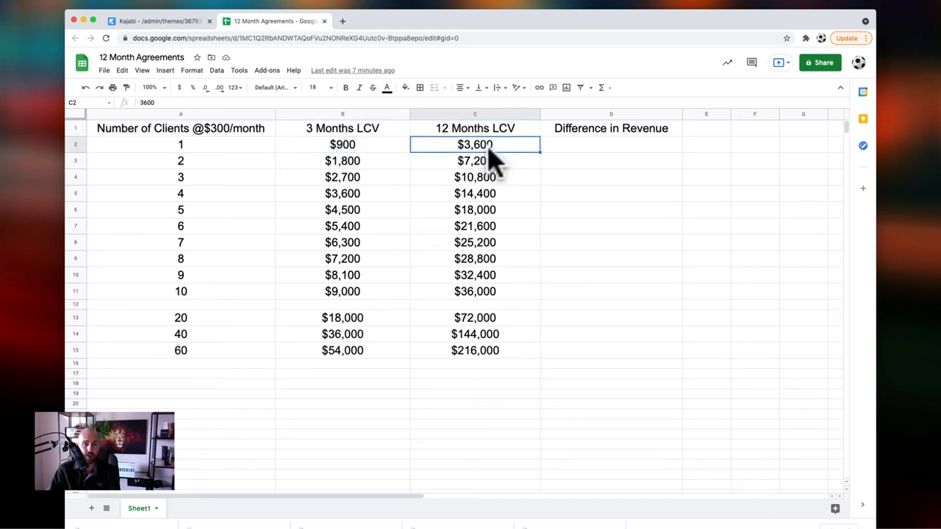
{"action": "mouse_move", "coordinate": [449, 160]}
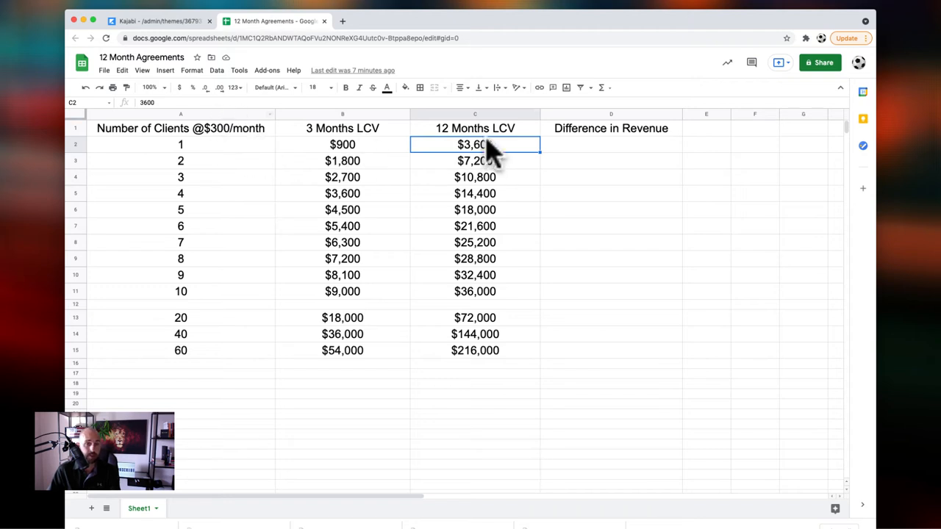
{"action": "mouse_move", "coordinate": [485, 159]}
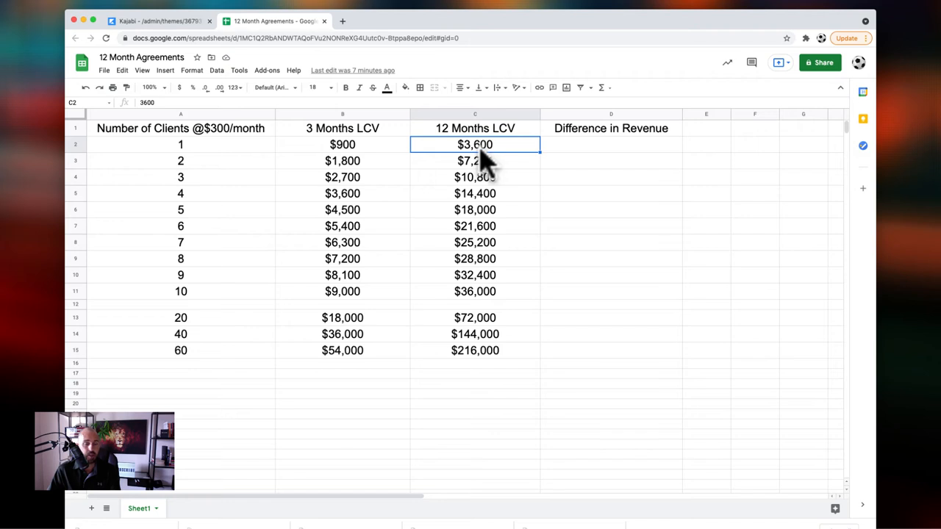
{"action": "mouse_move", "coordinate": [602, 169]}
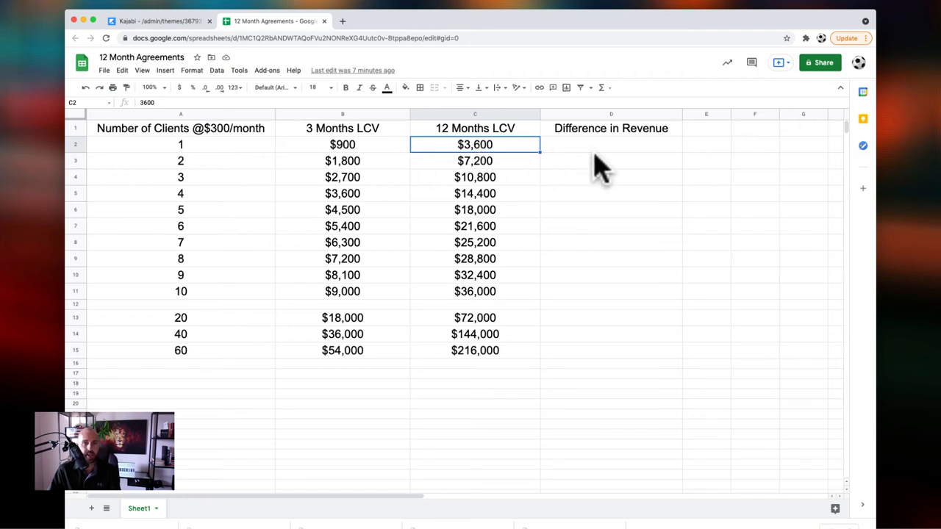
{"action": "mouse_move", "coordinate": [360, 160]}
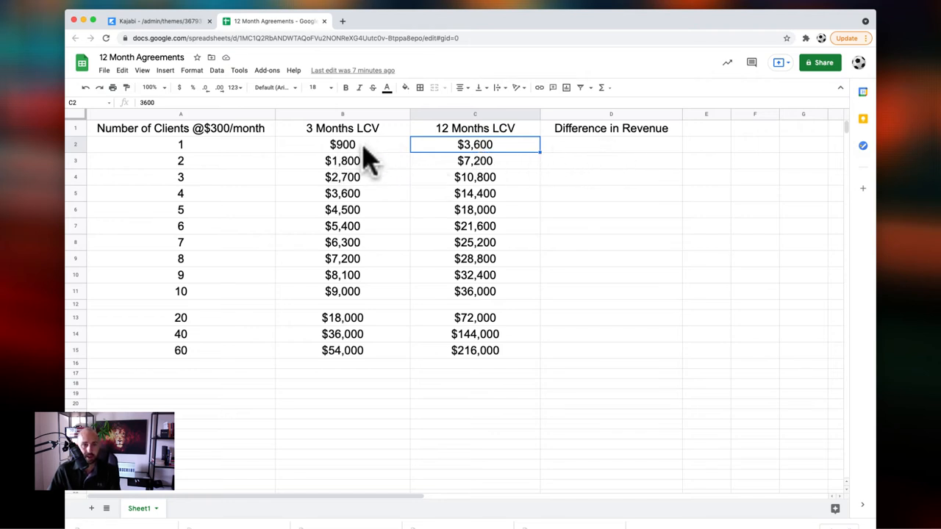
{"action": "mouse_move", "coordinate": [464, 14]}
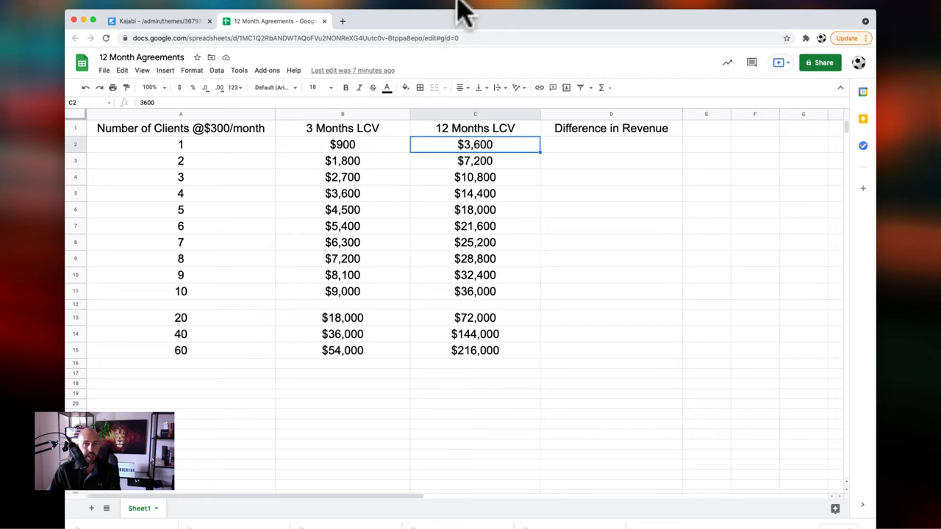
{"action": "mouse_move", "coordinate": [616, 173]}
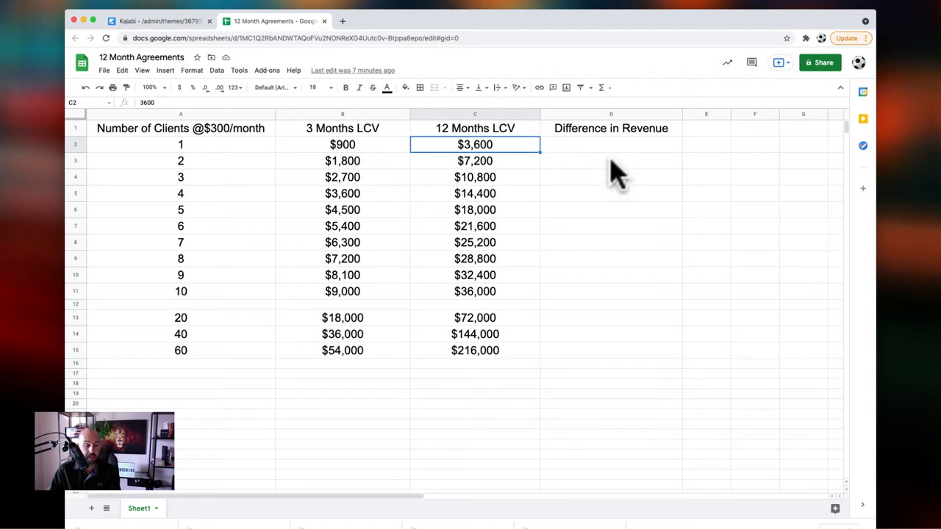
{"action": "mouse_move", "coordinate": [595, 307]}
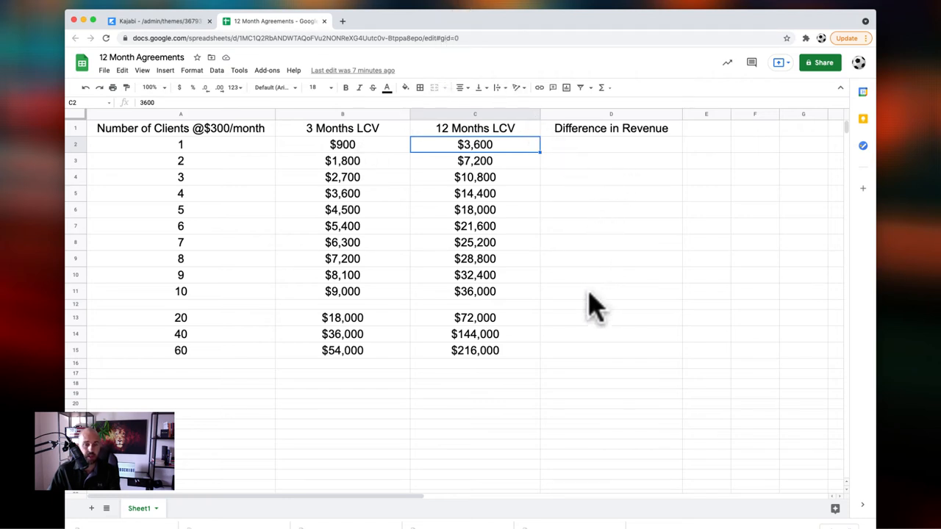
{"action": "mouse_move", "coordinate": [531, 371]}
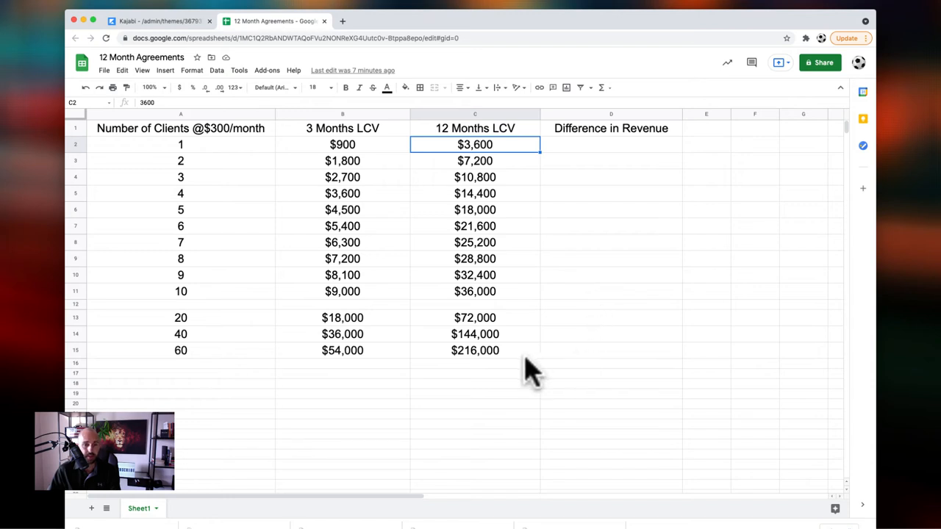
{"action": "mouse_move", "coordinate": [522, 268]}
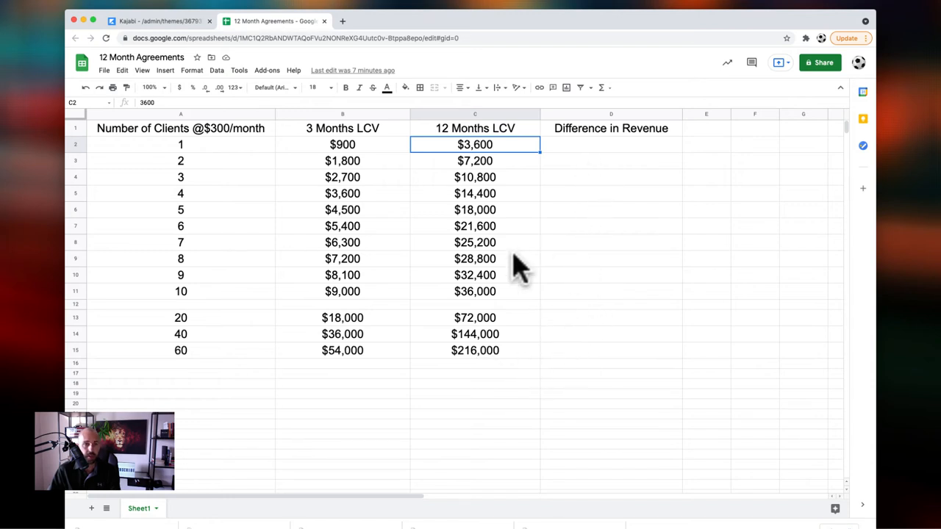
{"action": "mouse_move", "coordinate": [335, 136]}
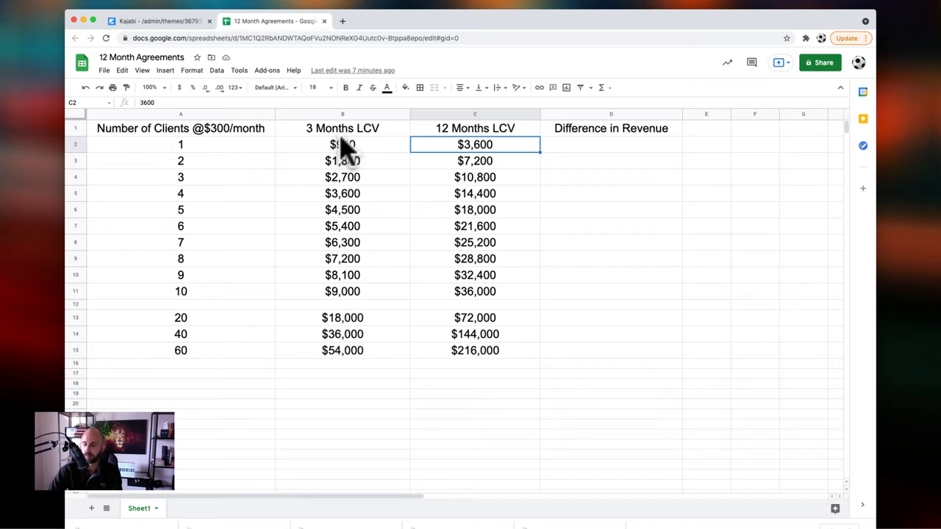
{"action": "mouse_move", "coordinate": [625, 161]}
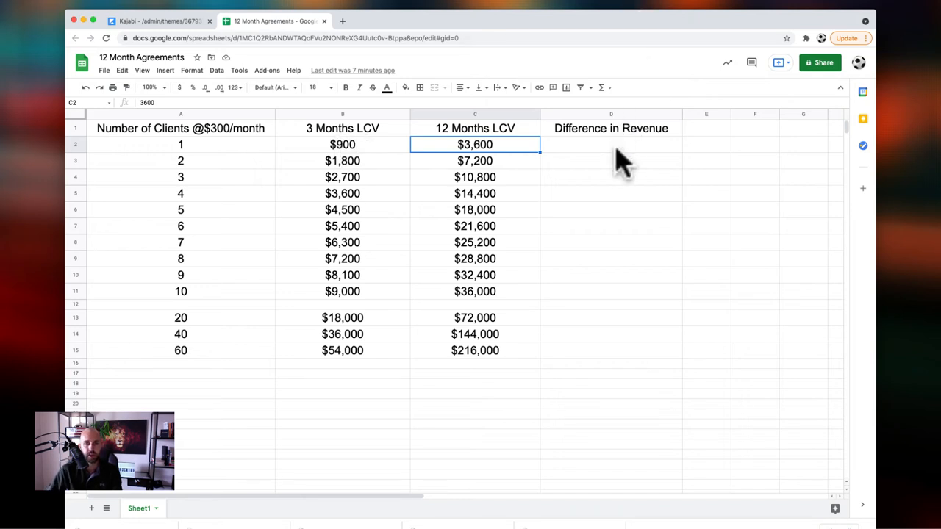
{"action": "left_click", "coordinate": [612, 145]}
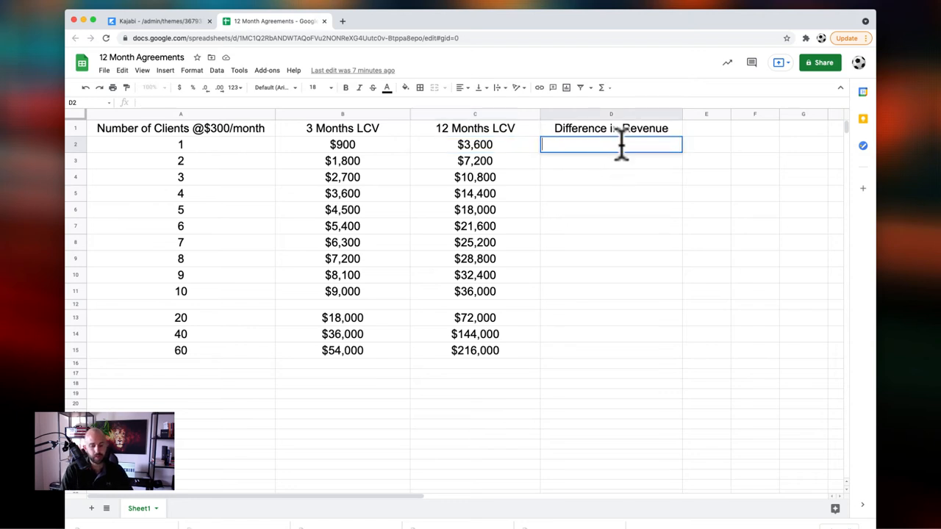
{"action": "type", "text": "$2,700"}
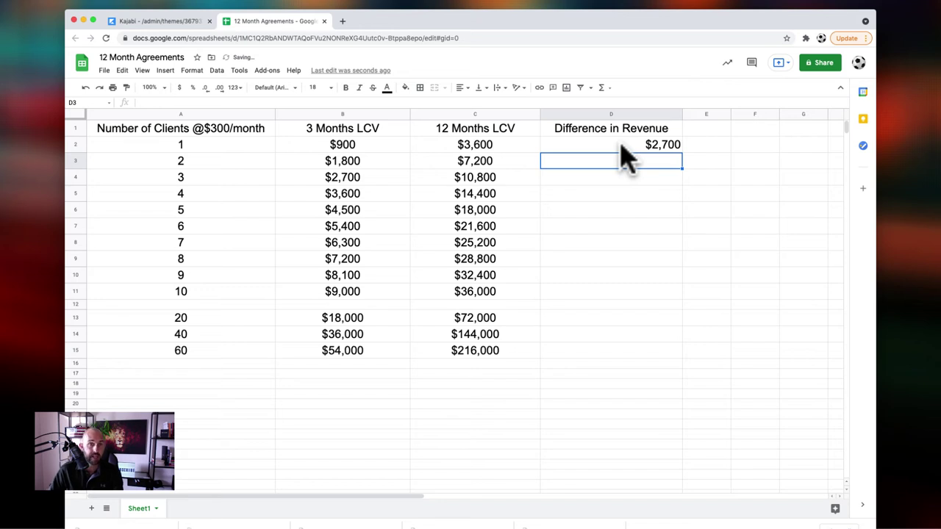
{"action": "mouse_move", "coordinate": [588, 15]}
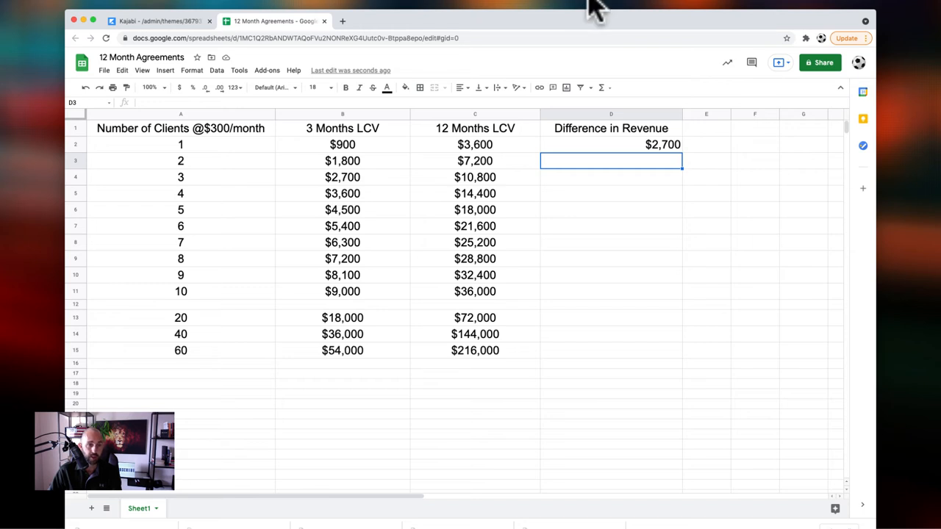
{"action": "mouse_move", "coordinate": [662, 188]}
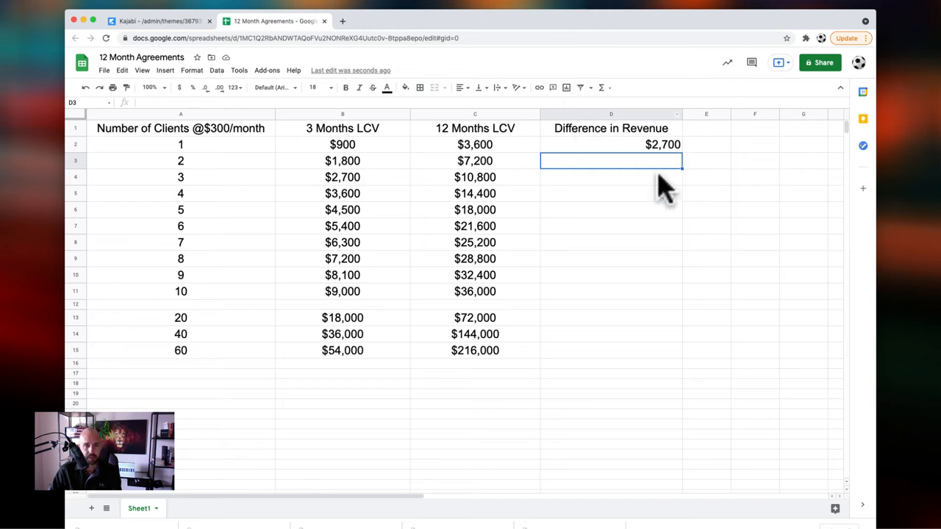
{"action": "mouse_move", "coordinate": [526, 253]}
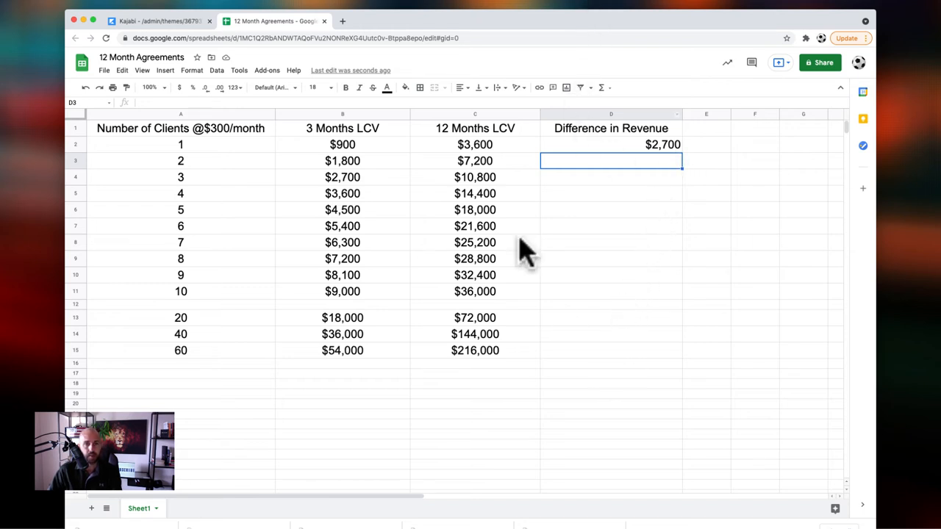
{"action": "mouse_move", "coordinate": [497, 150]}
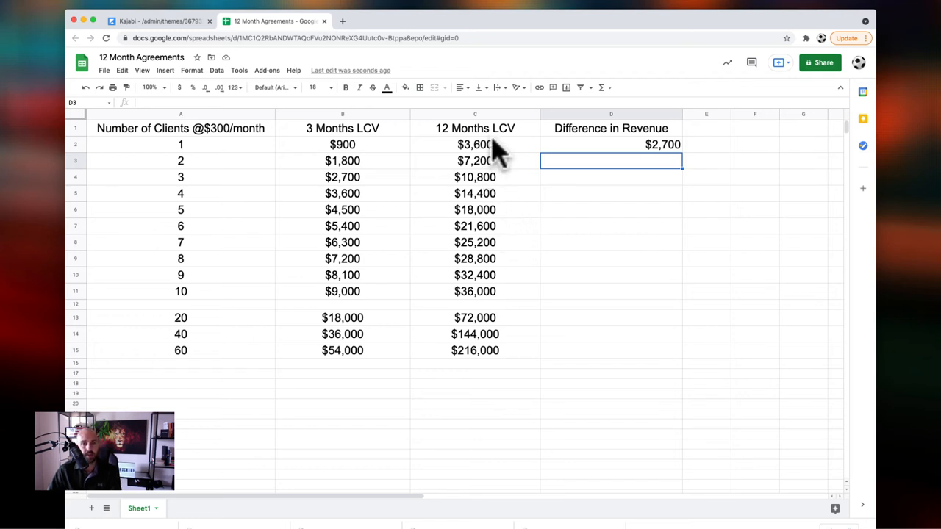
{"action": "mouse_move", "coordinate": [515, 147]}
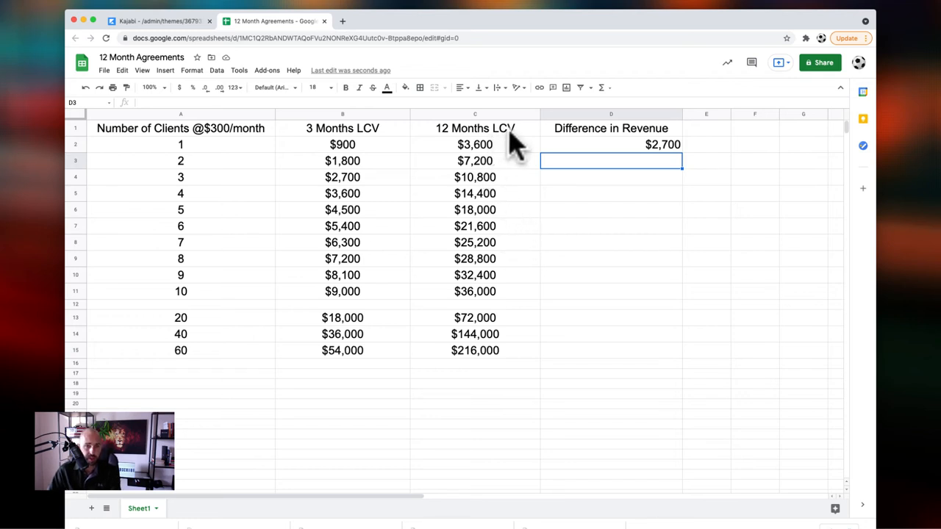
{"action": "mouse_move", "coordinate": [467, 375]}
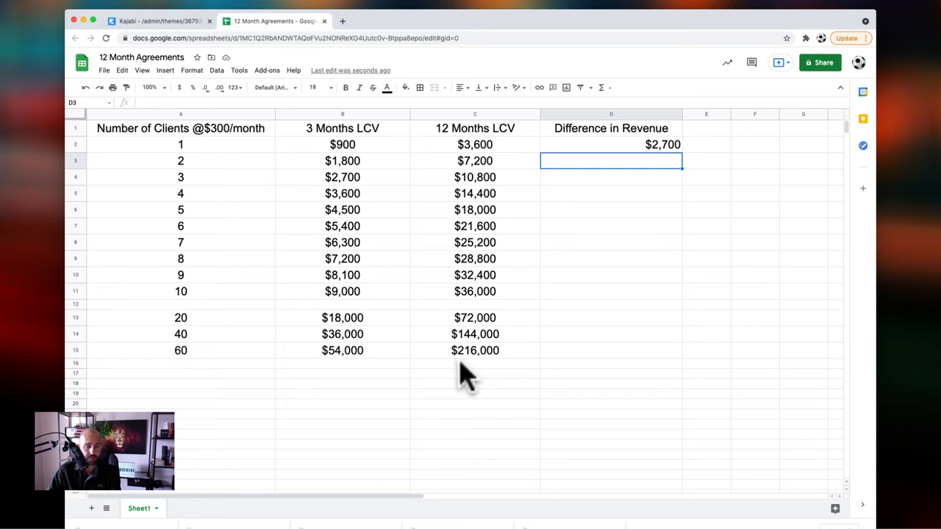
{"action": "mouse_move", "coordinate": [470, 302]}
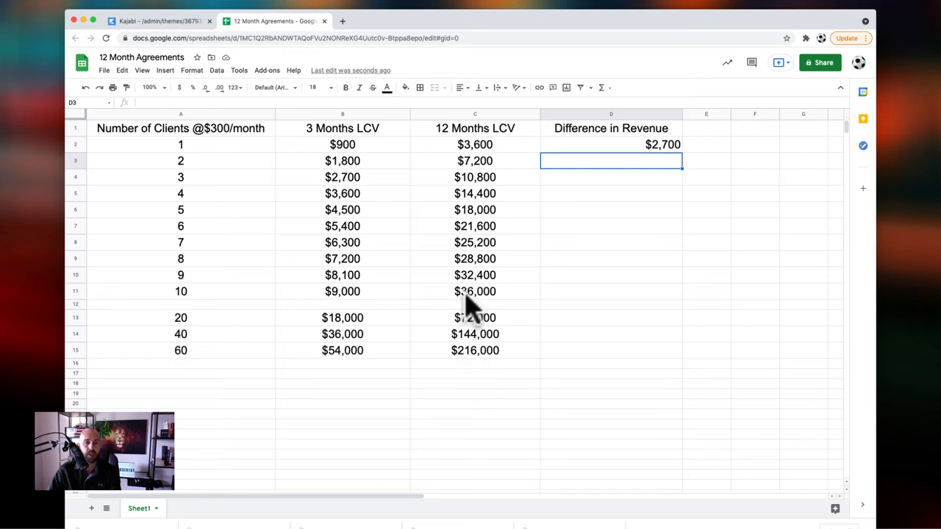
{"action": "mouse_move", "coordinate": [498, 235]}
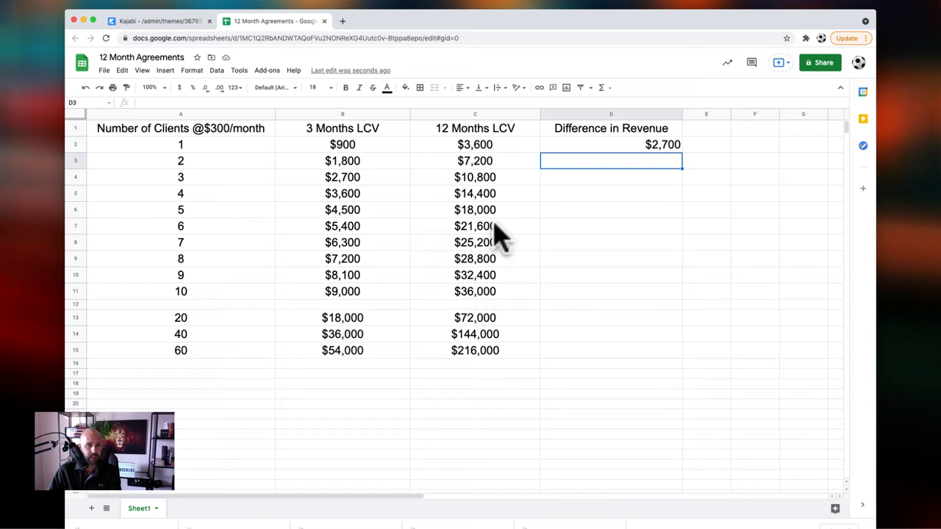
{"action": "mouse_move", "coordinate": [500, 191]}
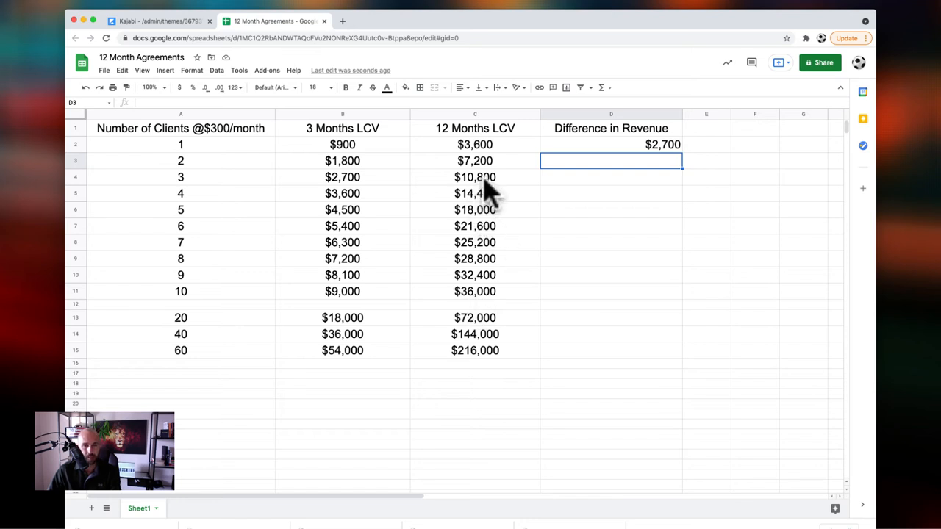
{"action": "left_click", "coordinate": [475, 176]}
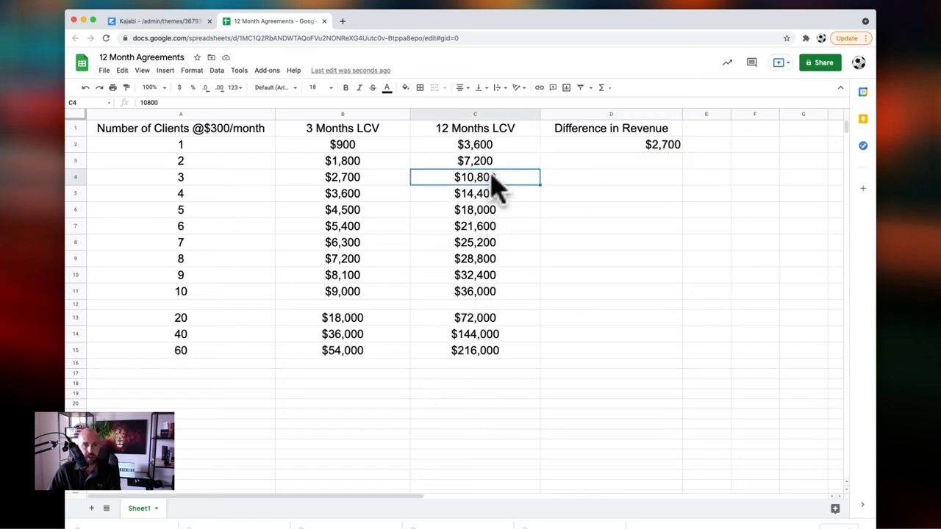
{"action": "mouse_move", "coordinate": [394, 167]}
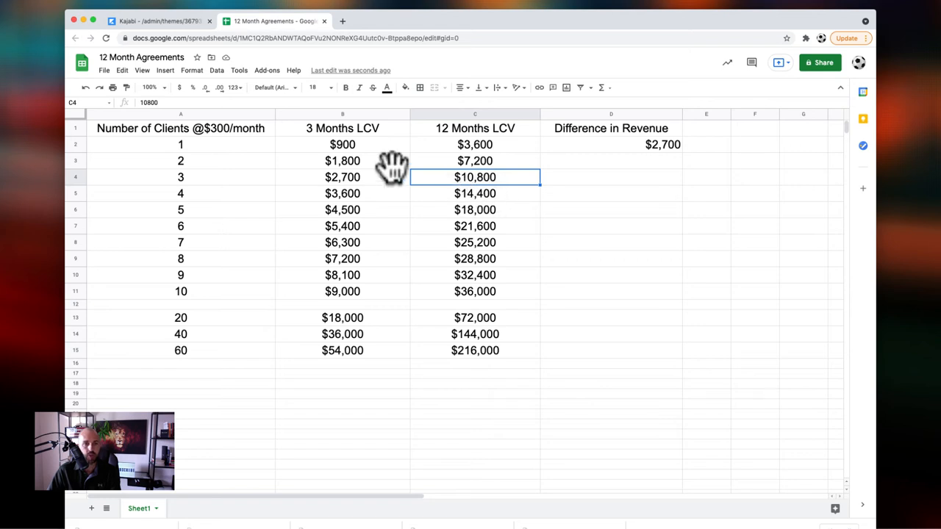
{"action": "mouse_move", "coordinate": [403, 199]}
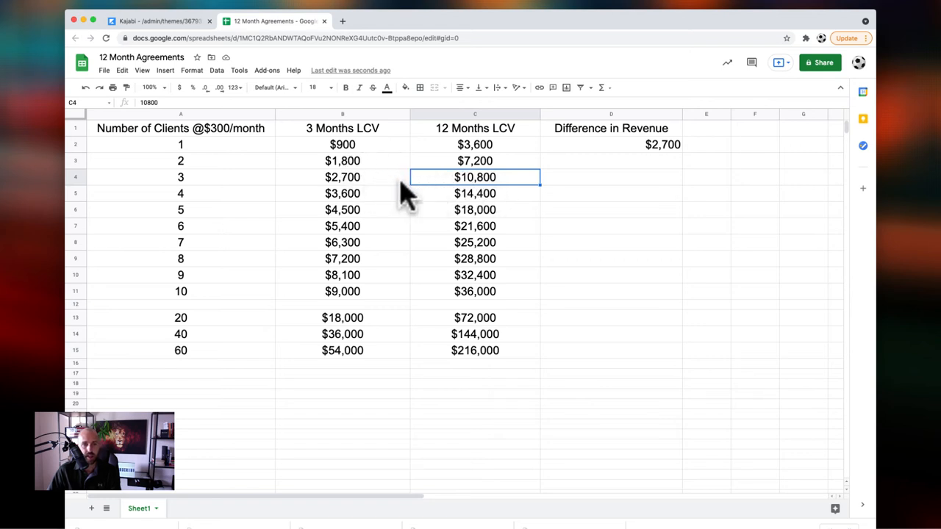
{"action": "mouse_move", "coordinate": [473, 316]}
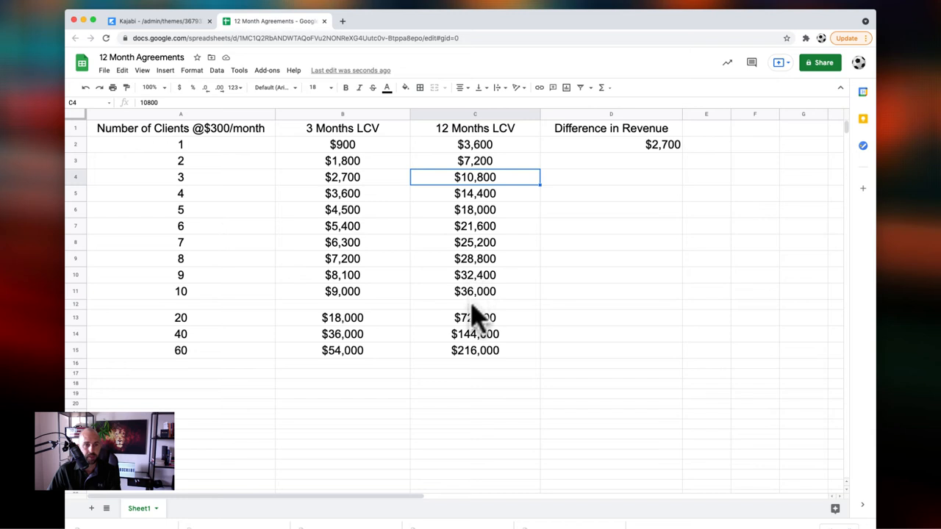
{"action": "mouse_move", "coordinate": [474, 360]}
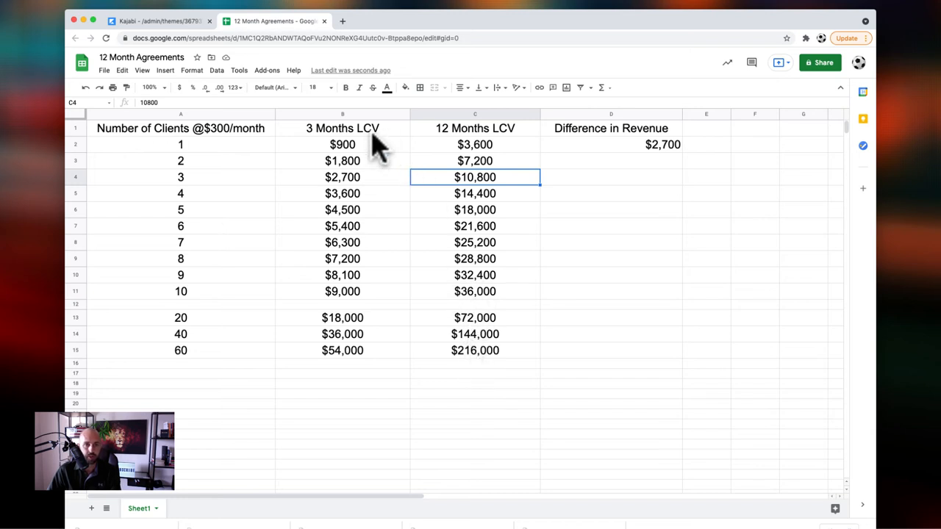
{"action": "mouse_move", "coordinate": [360, 144]}
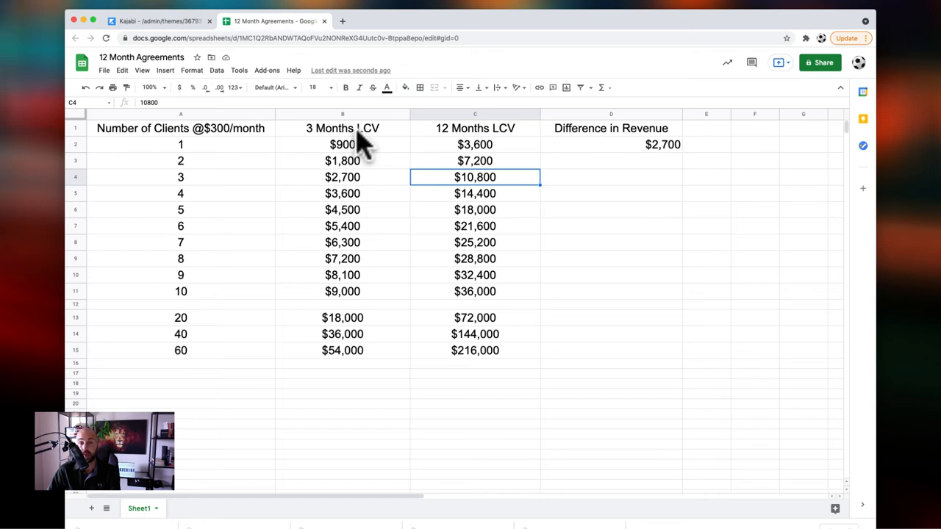
{"action": "mouse_move", "coordinate": [455, 144]}
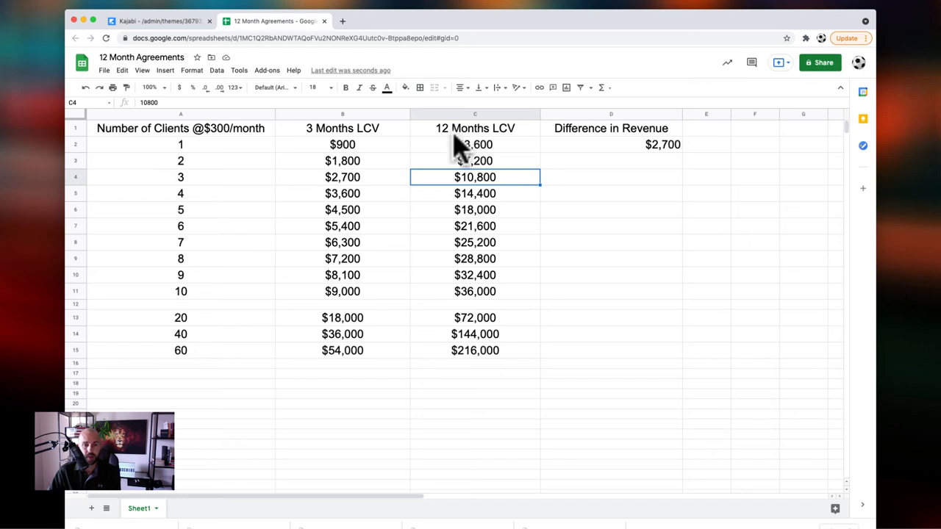
{"action": "mouse_move", "coordinate": [458, 150]}
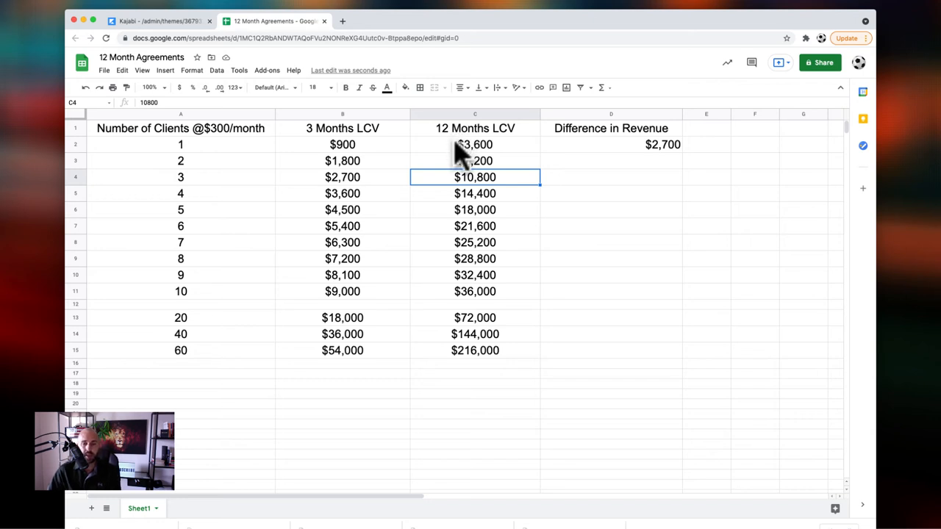
{"action": "mouse_move", "coordinate": [468, 375]}
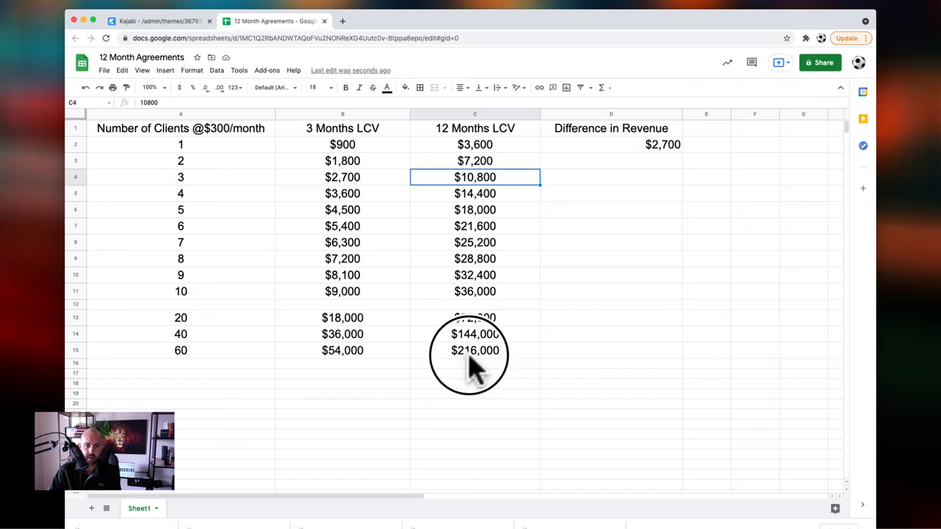
{"action": "left_click", "coordinate": [475, 350]}
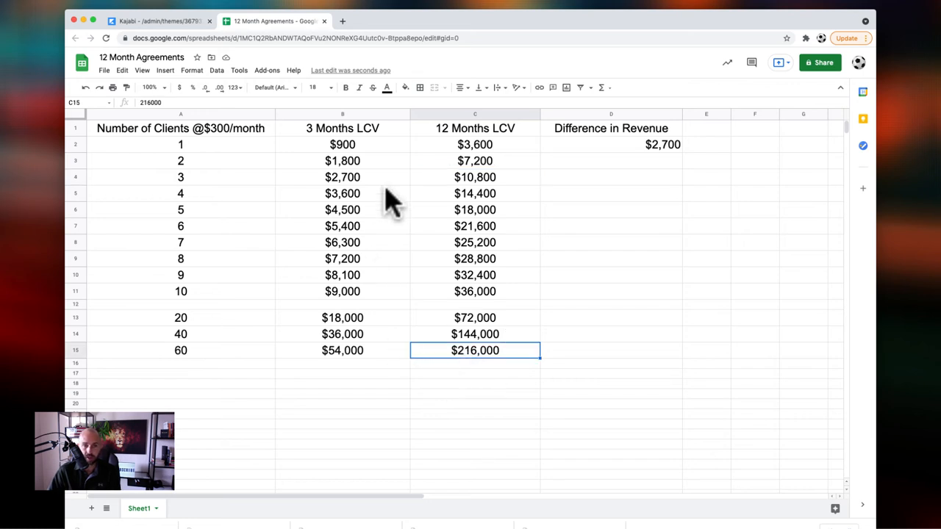
{"action": "mouse_move", "coordinate": [383, 154]}
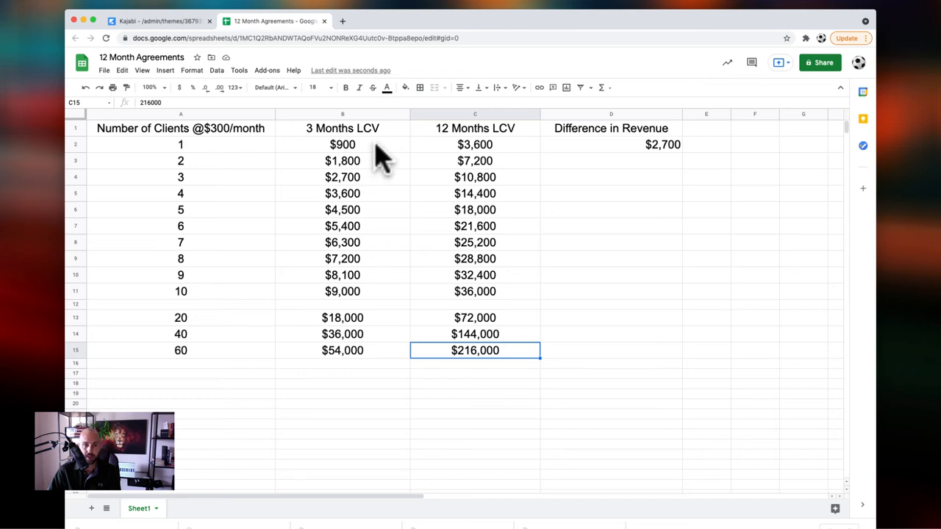
{"action": "left_click_drag", "start_coordinate": [342, 145], "coordinate": [343, 292]}
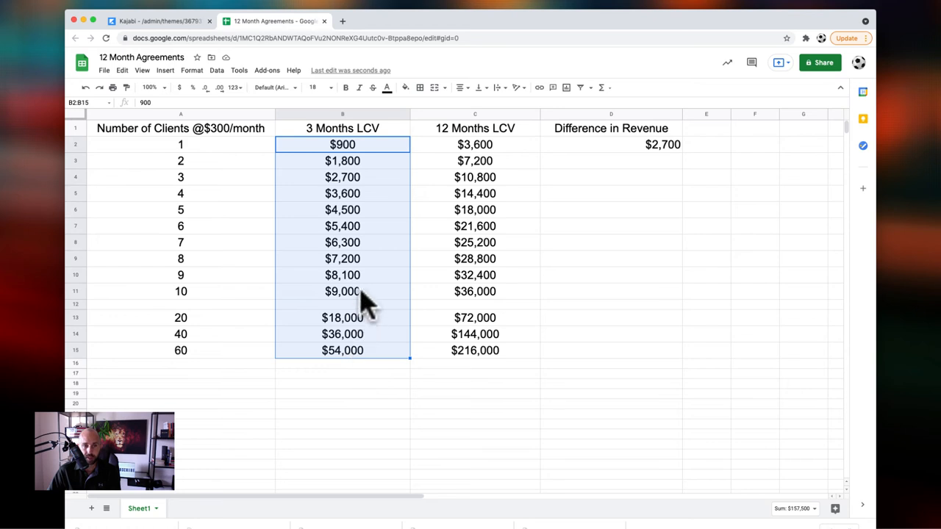
{"action": "left_click", "coordinate": [341, 291]}
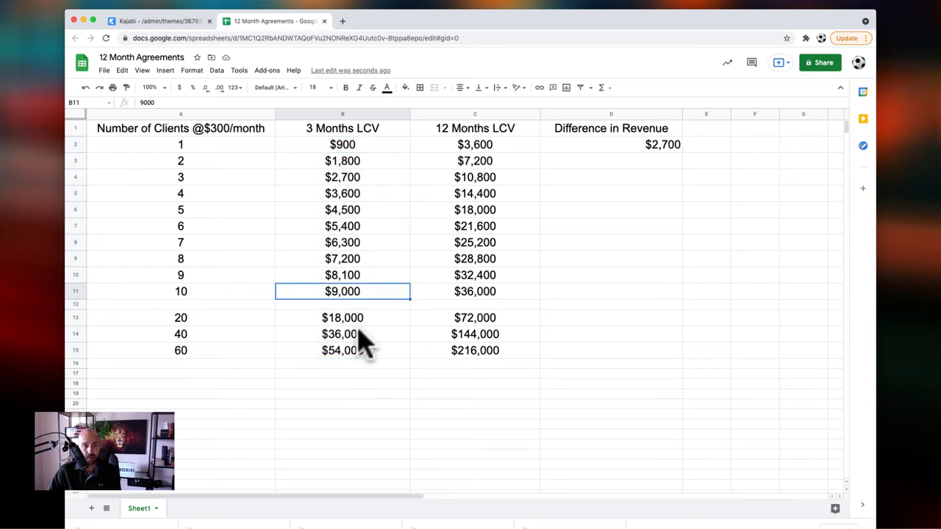
{"action": "left_click", "coordinate": [341, 317]}
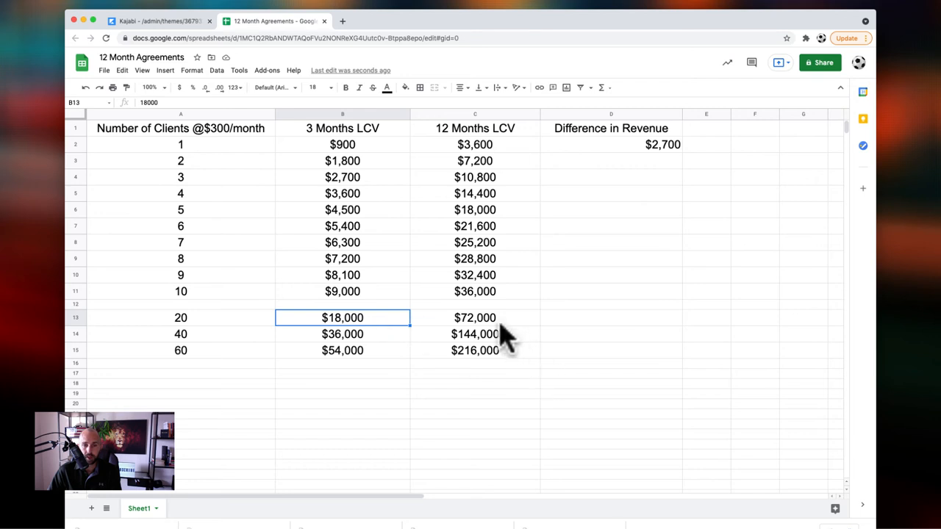
{"action": "left_click", "coordinate": [475, 318]}
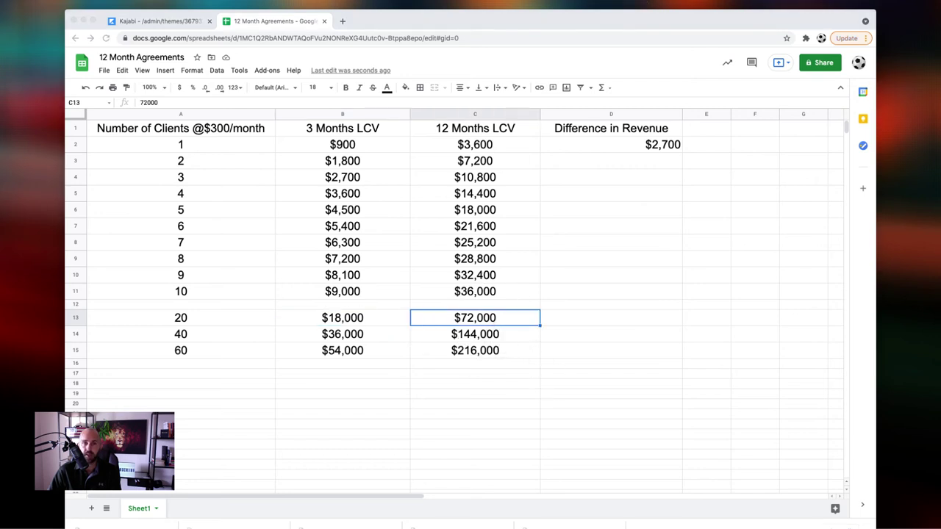